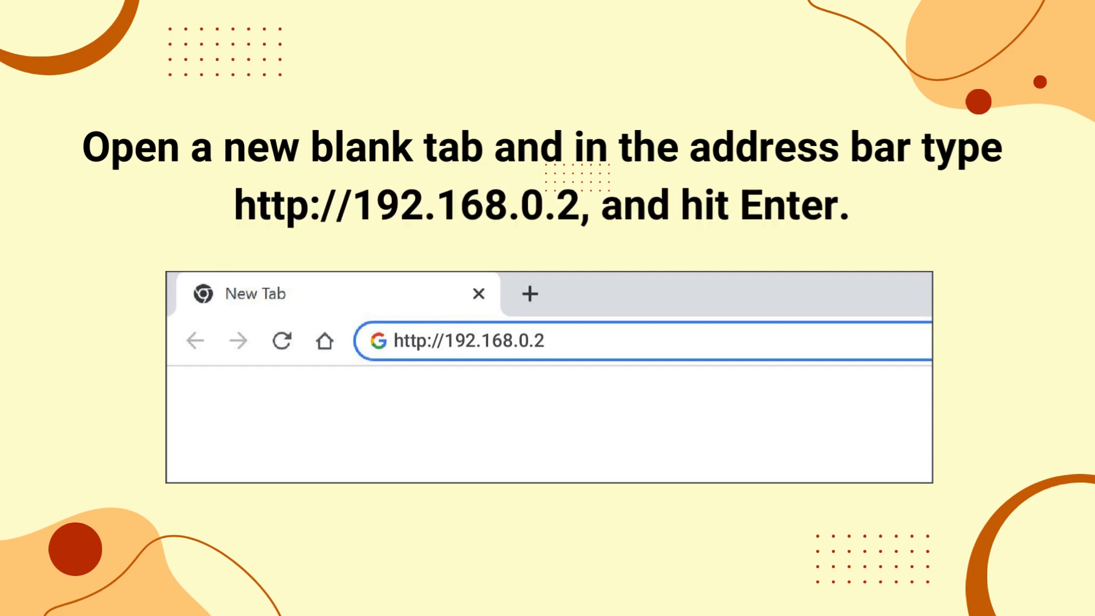
key(Return)
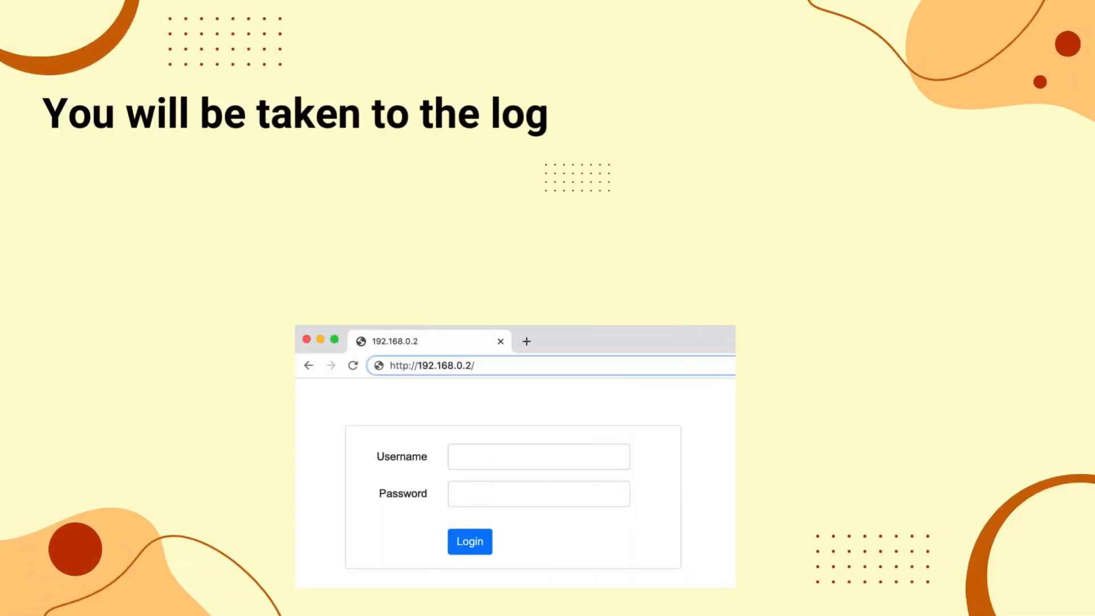